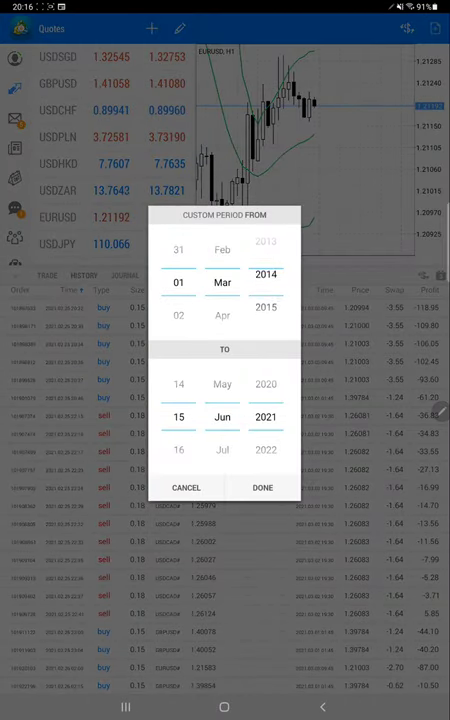
Confirm the custom history period 01 Mar 2014 to 15 Jun 2021 with DONE.
left_click(262, 488)
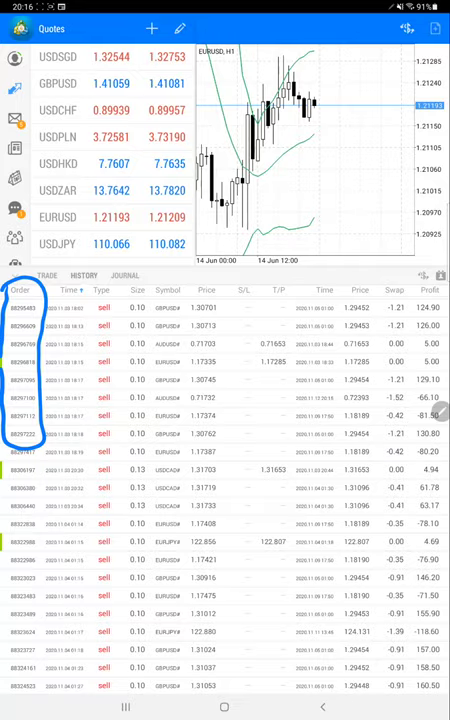
Scroll down through the History deals list to browse more past buy and sell trades.
scroll("down", 3)
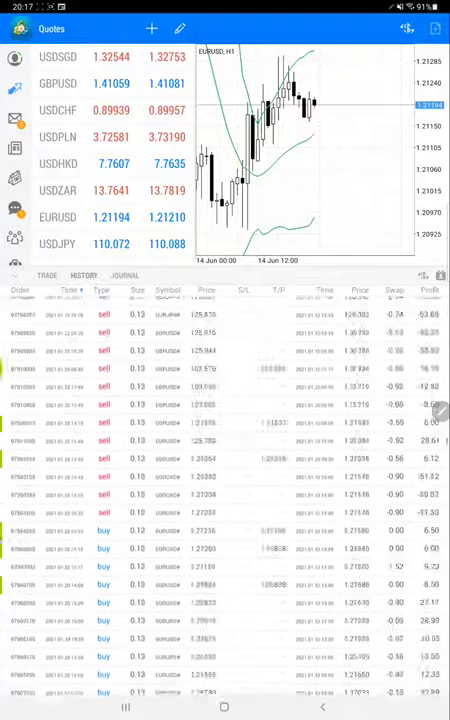
scroll("down", 3)
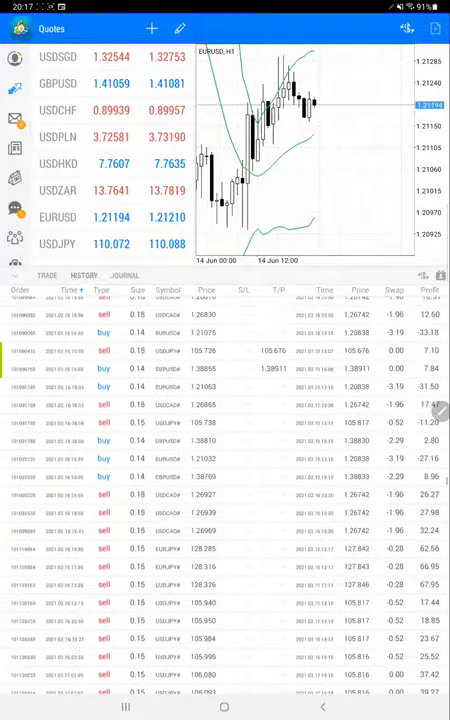
scroll("down", 3)
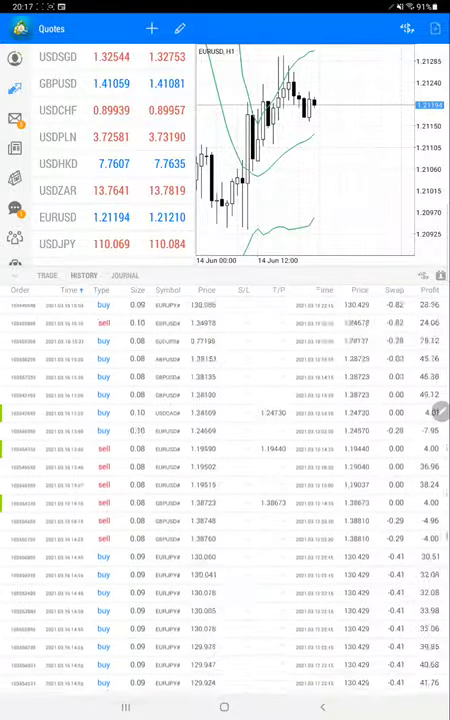
scroll("down", 3)
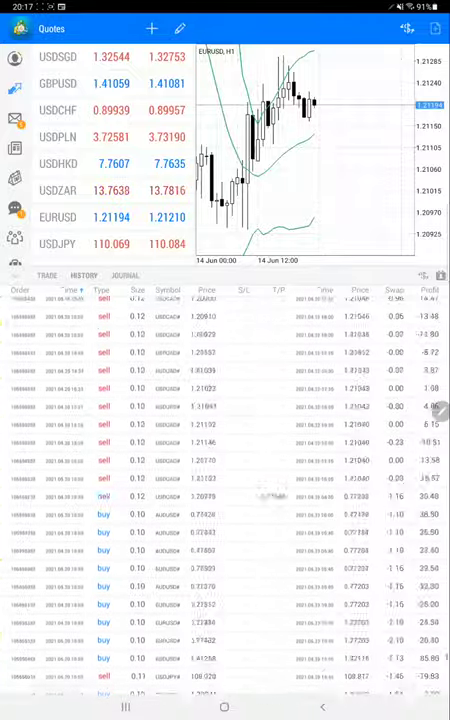
scroll("down", 3)
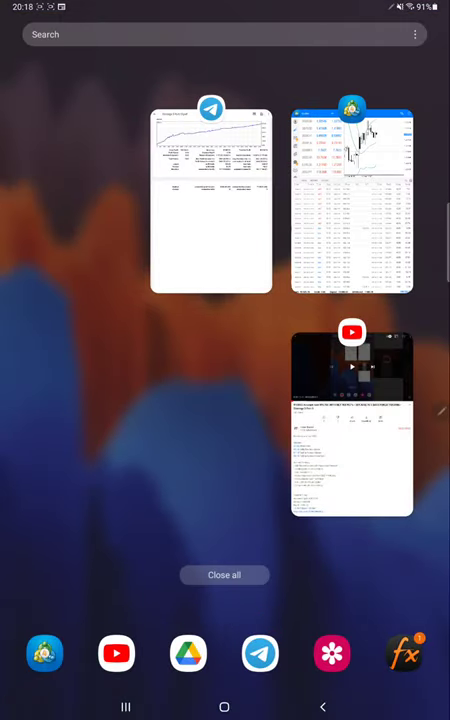
Switch from Recents to the Strategy 3 Part 10.pdf statement in the PDF viewer.
left_click(212, 196)
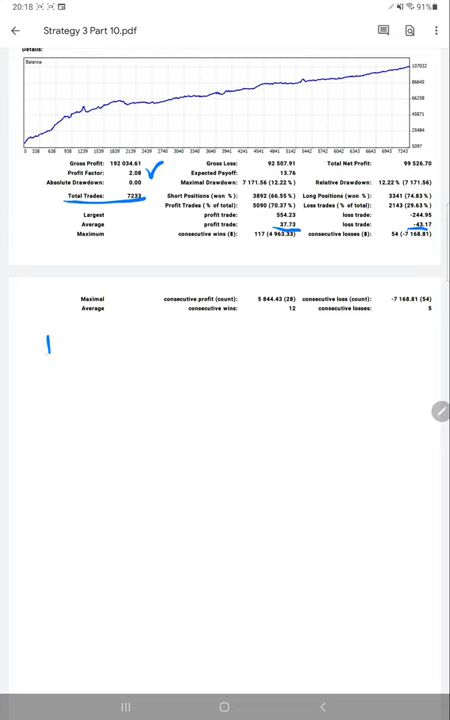
Handwrite "R:R-1:0.87" and "B.E" notes beneath the backtest statistics table.
left_click_drag(44, 330, 120, 344)
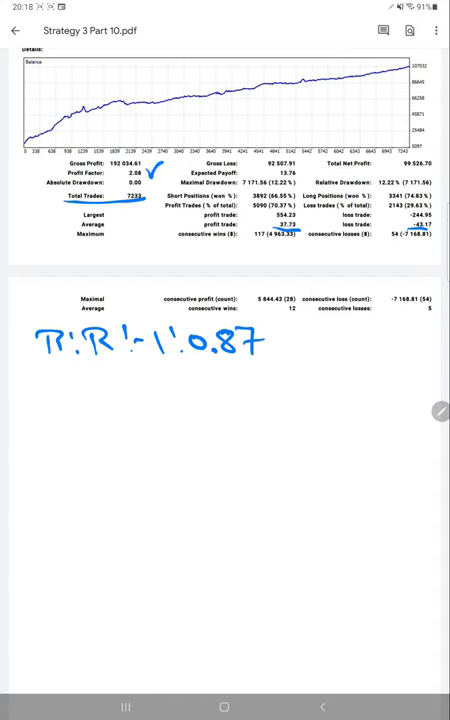
left_click_drag(44, 380, 104, 384)
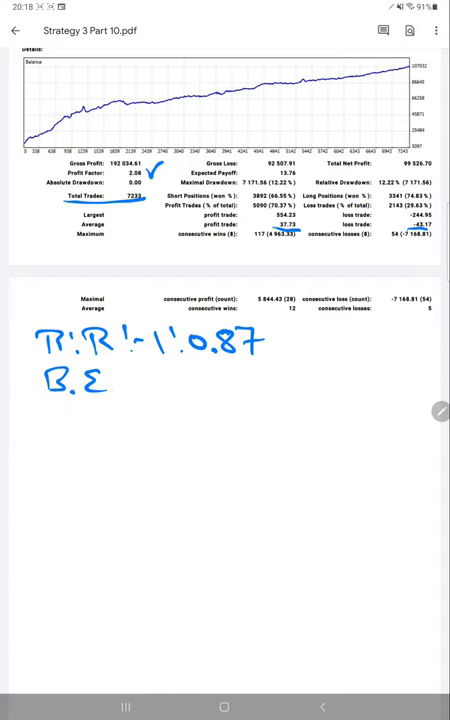